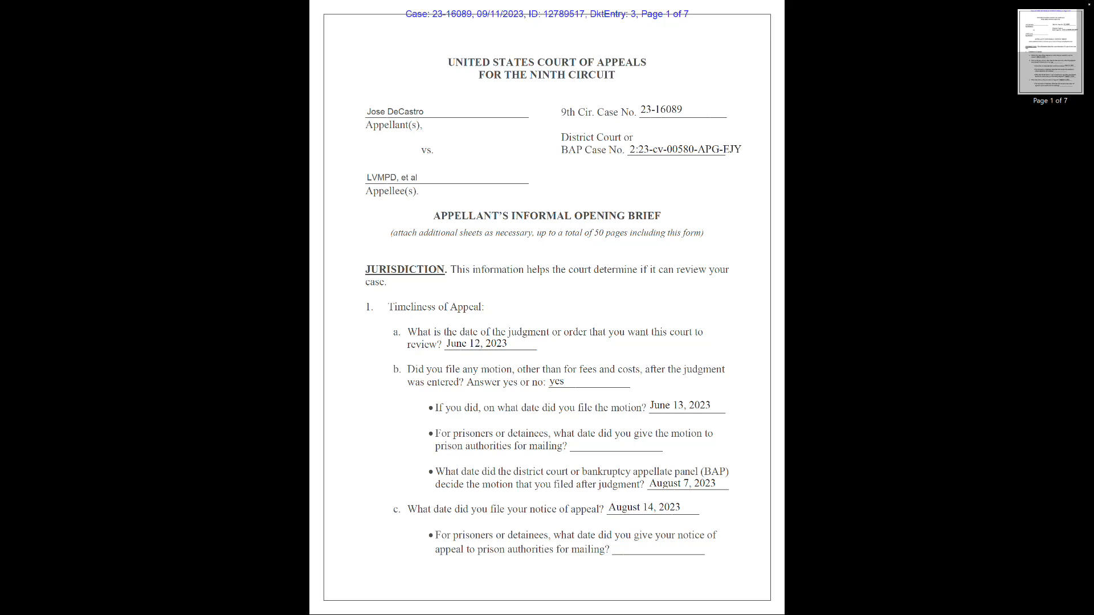
pyautogui.scroll(-3)
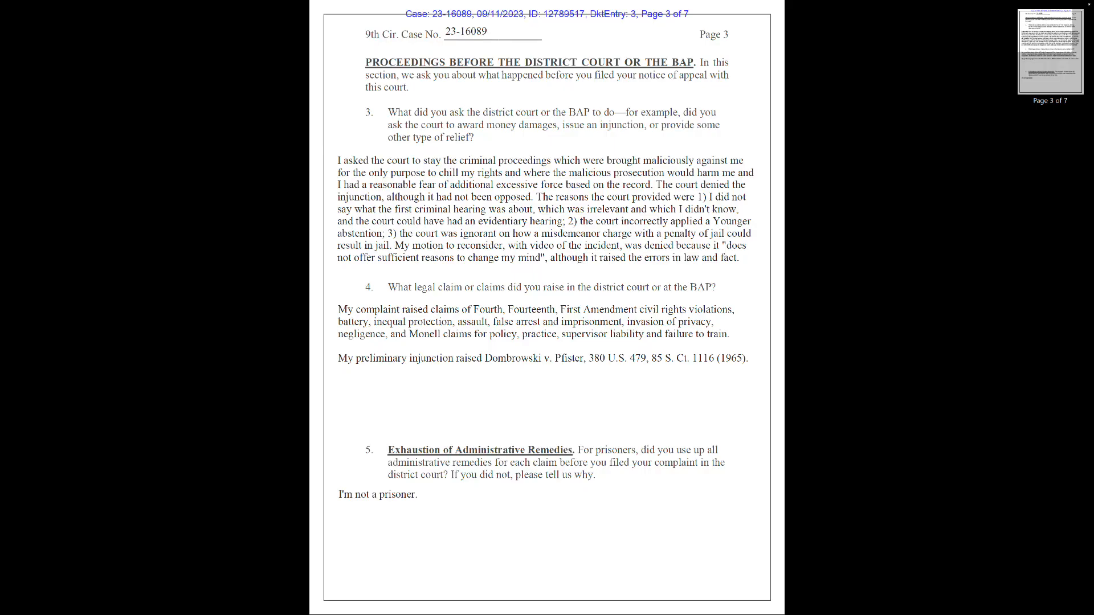
pyautogui.scroll(-3)
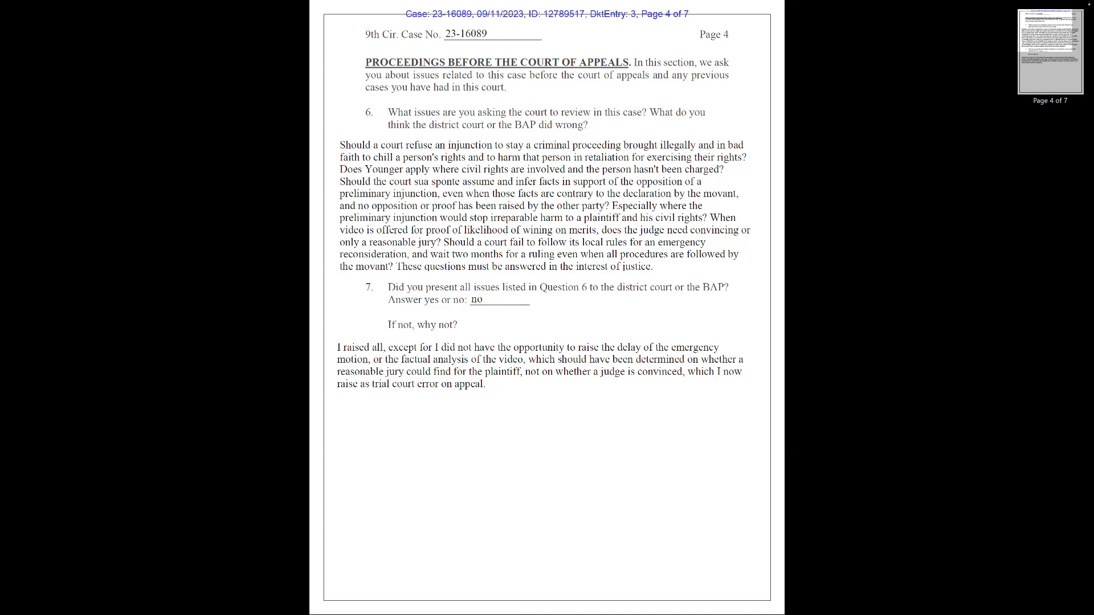
pyautogui.scroll(-3)
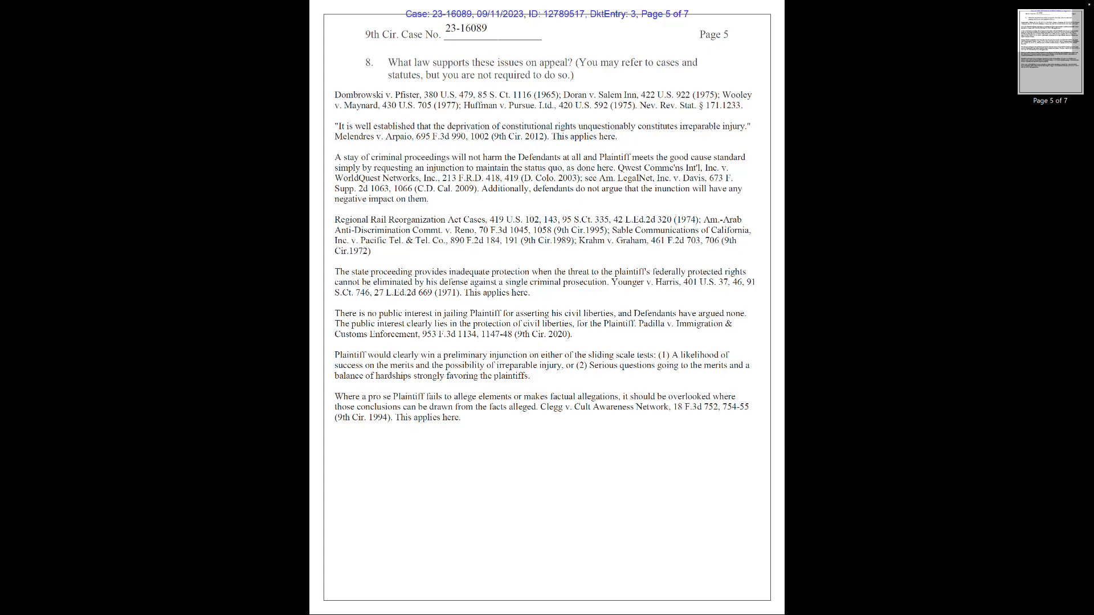